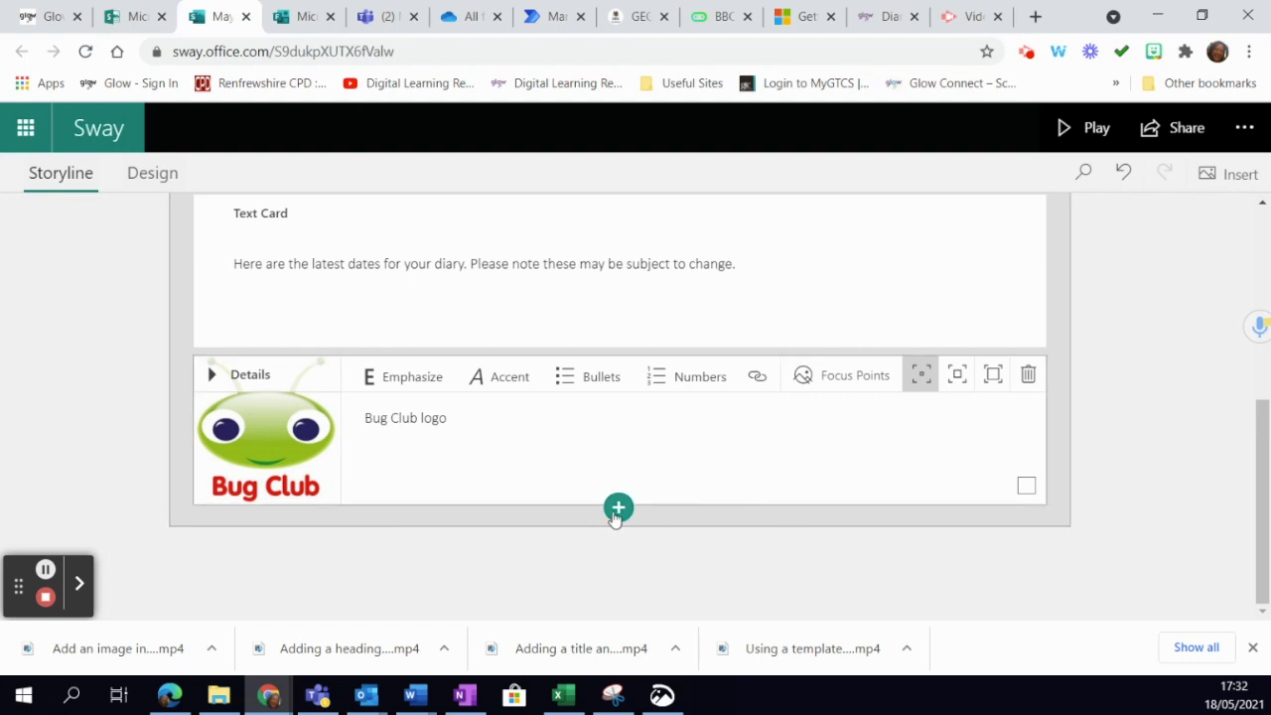
# Insert a Stack group from the Suggested options below the Bug Club logo card
pyautogui.click(617, 507)
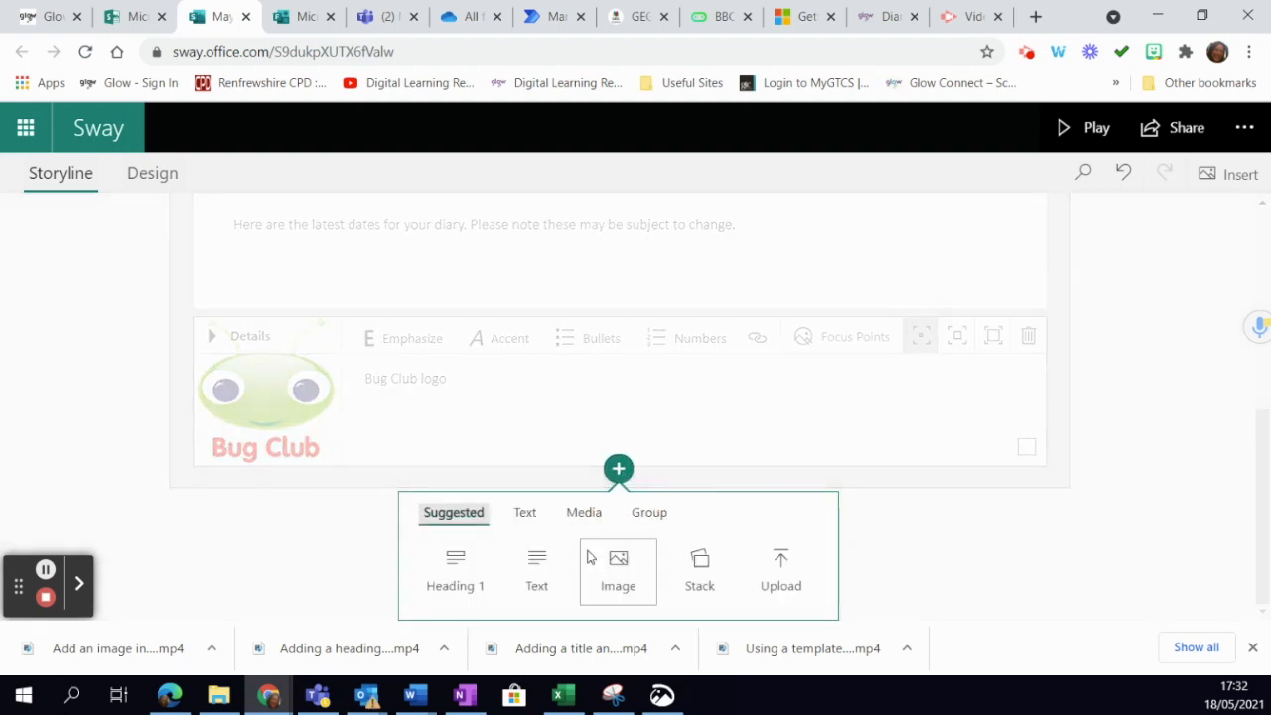
pyautogui.click(699, 566)
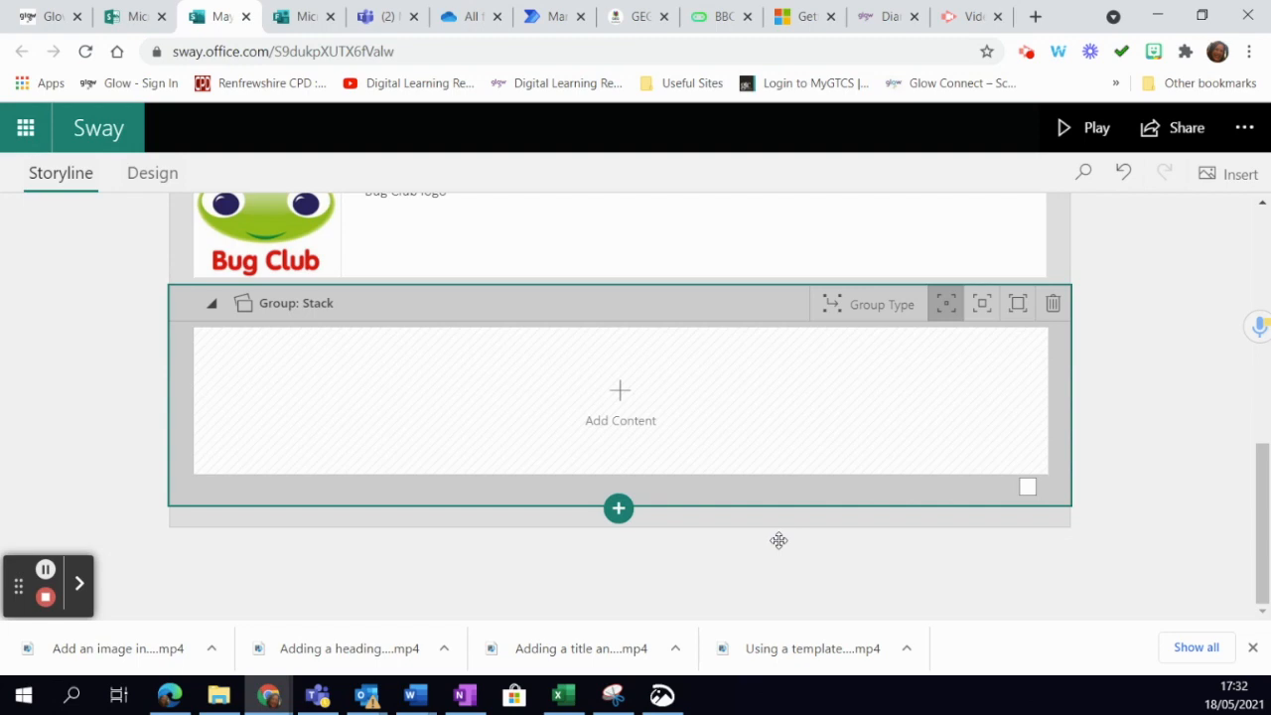
pyautogui.moveTo(779, 540)
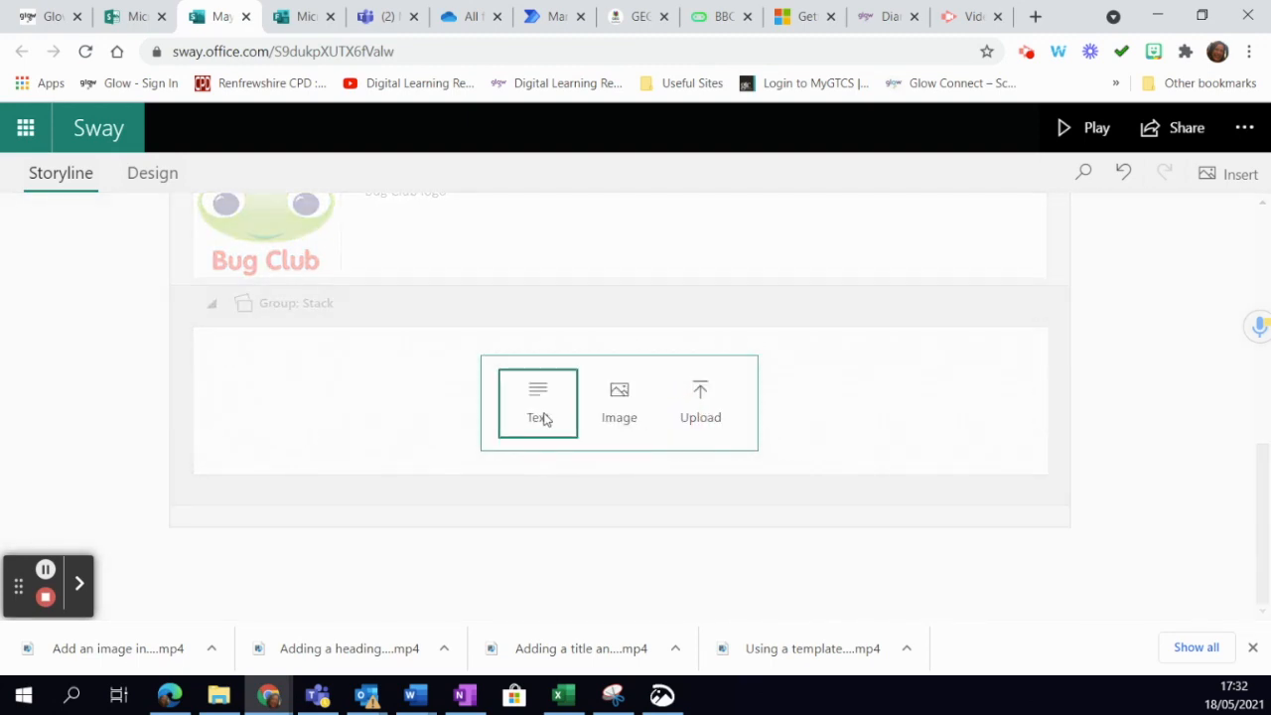
pyautogui.moveTo(618, 402)
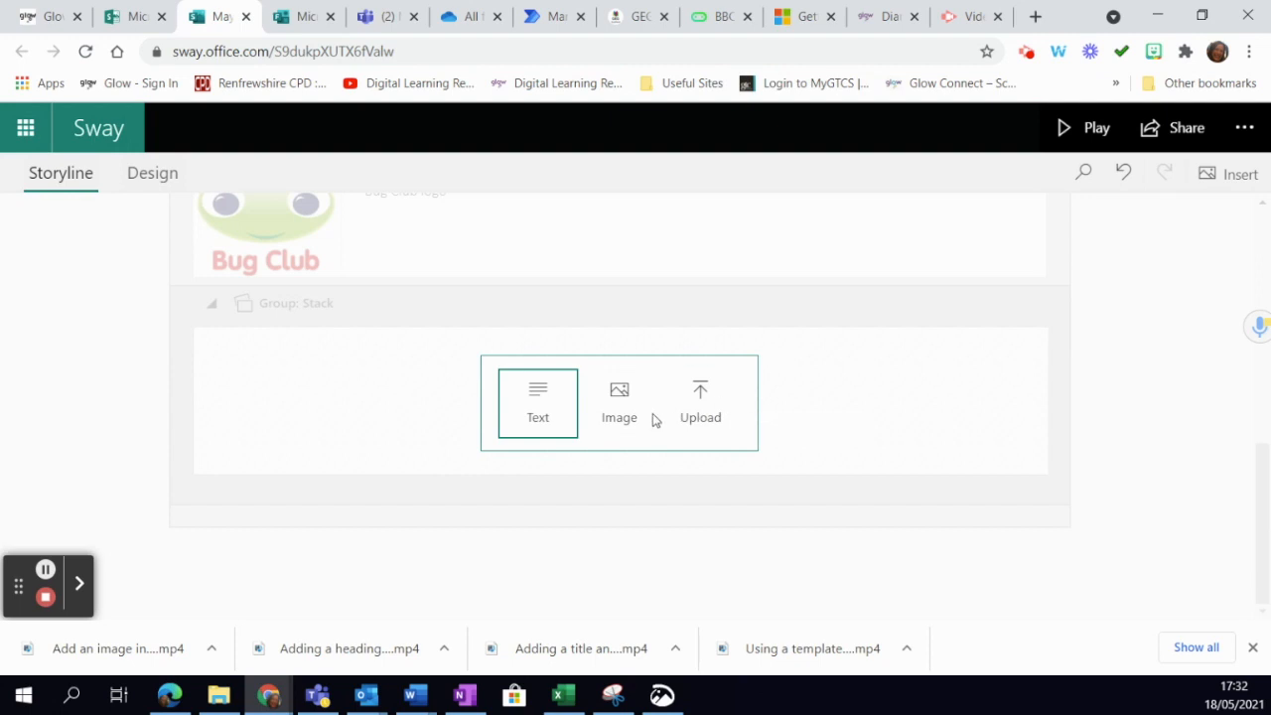
# Add an image card to the Stack group and choose My Device as the image source
pyautogui.click(619, 402)
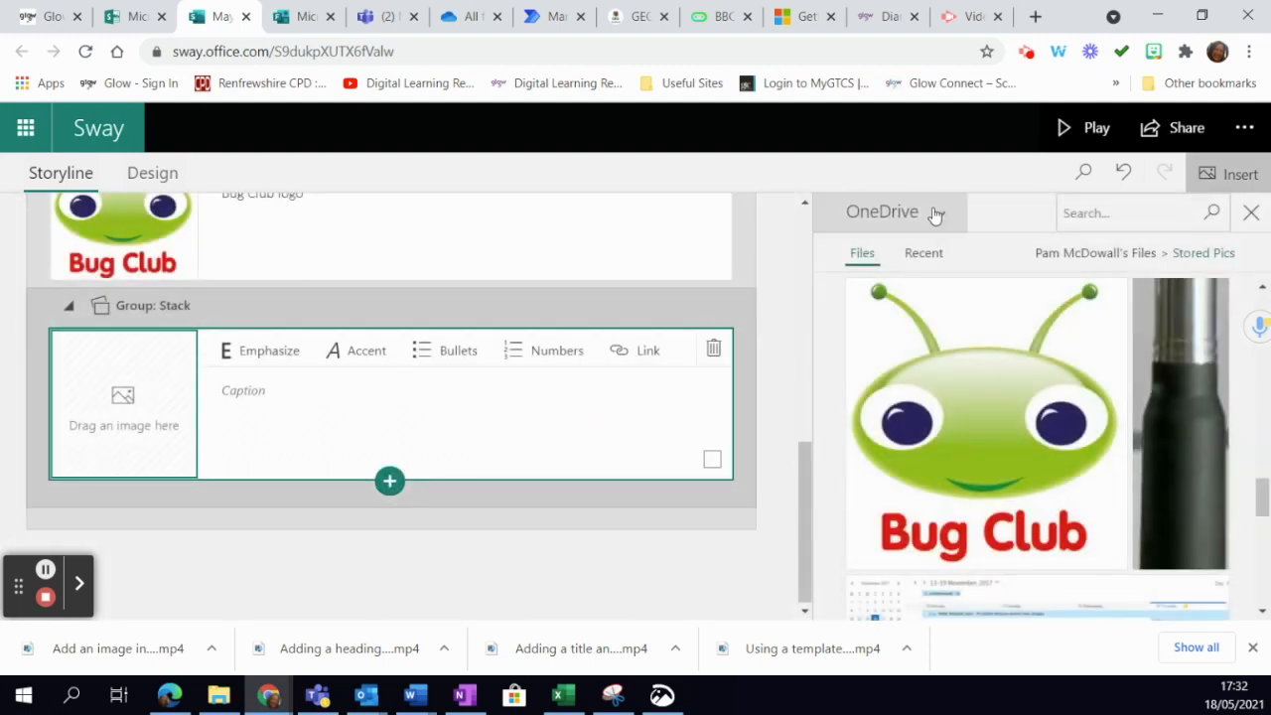
pyautogui.click(881, 212)
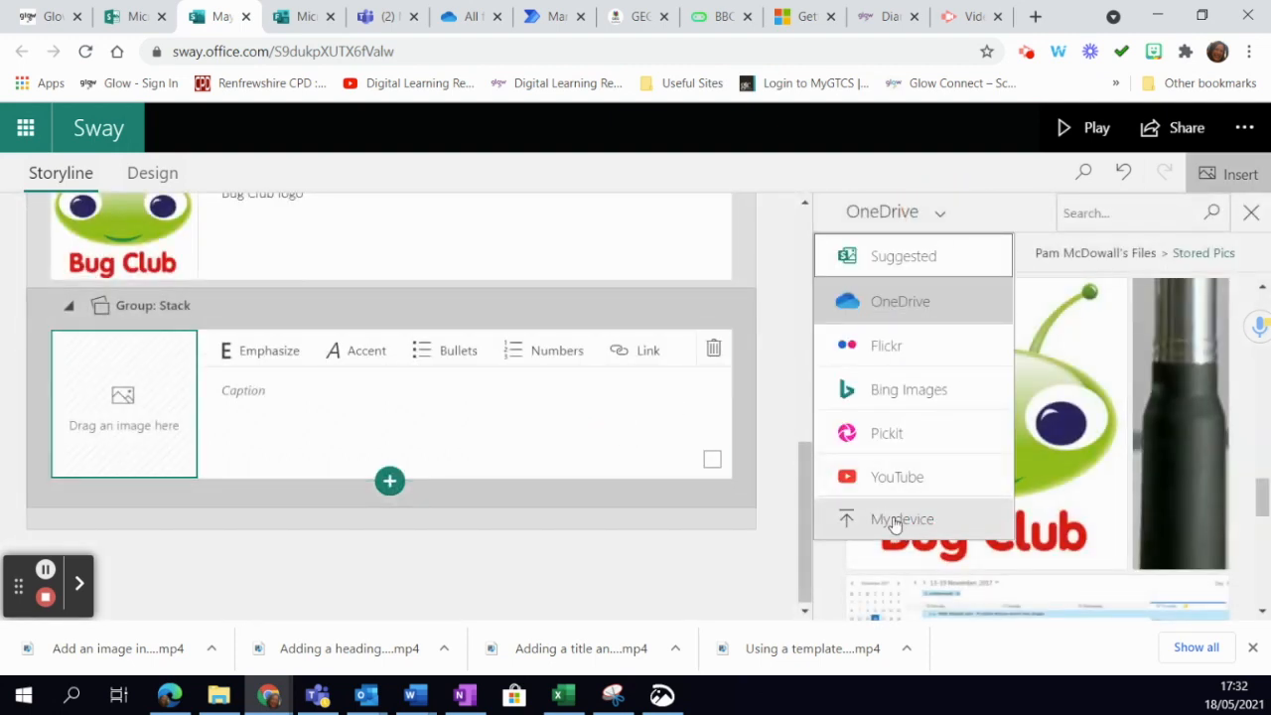
pyautogui.click(902, 518)
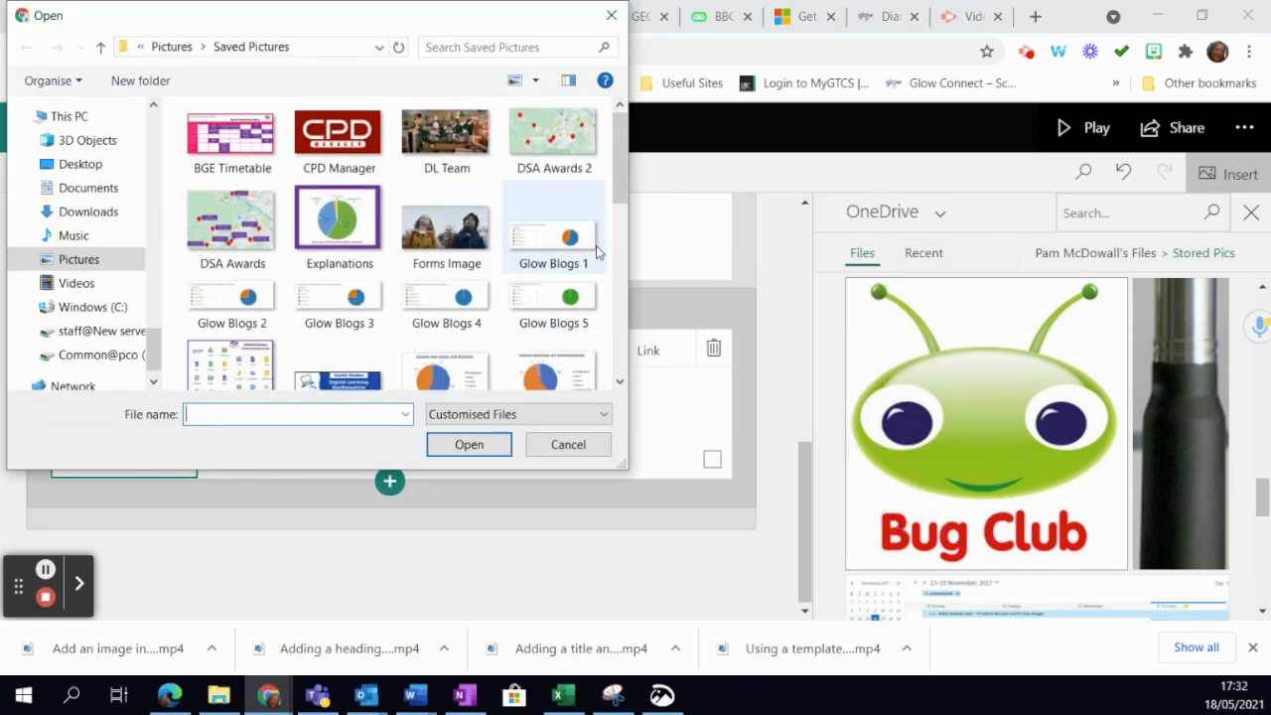
# Select Glow Blogs 1 through Glow Blogs 5 in Saved Pictures and upload them
pyautogui.click(553, 228)
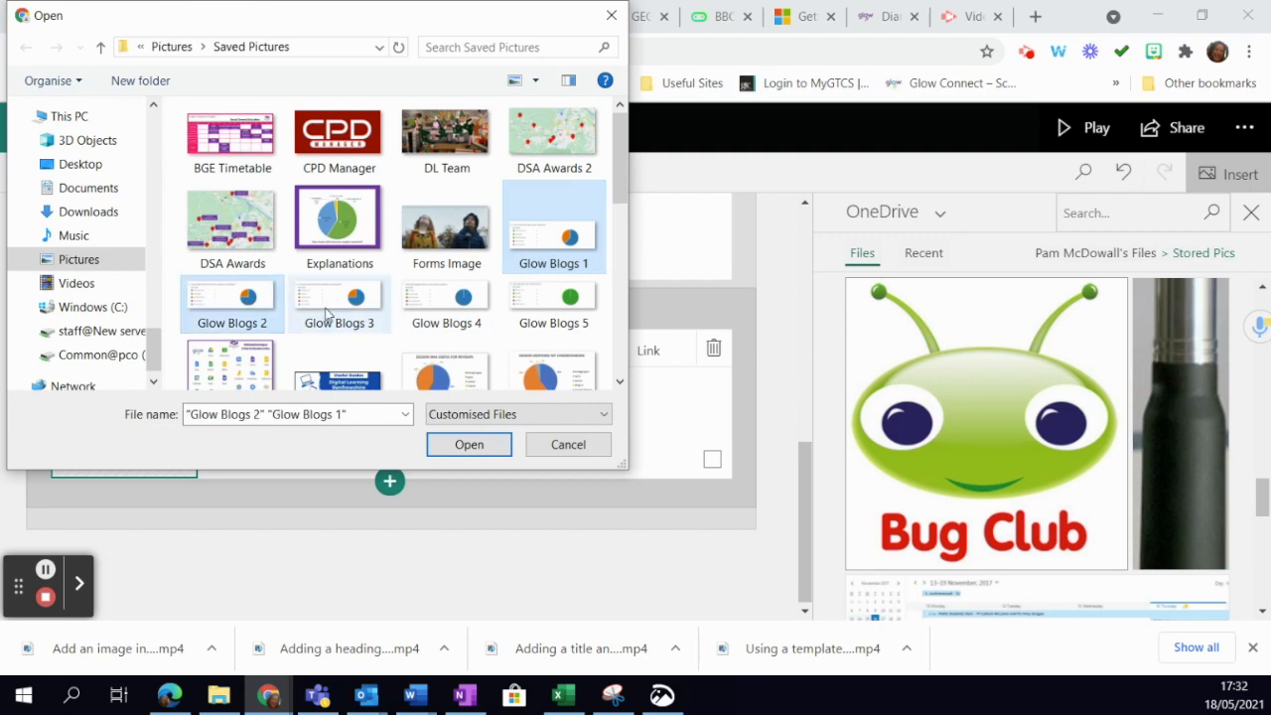
pyautogui.click(553, 303)
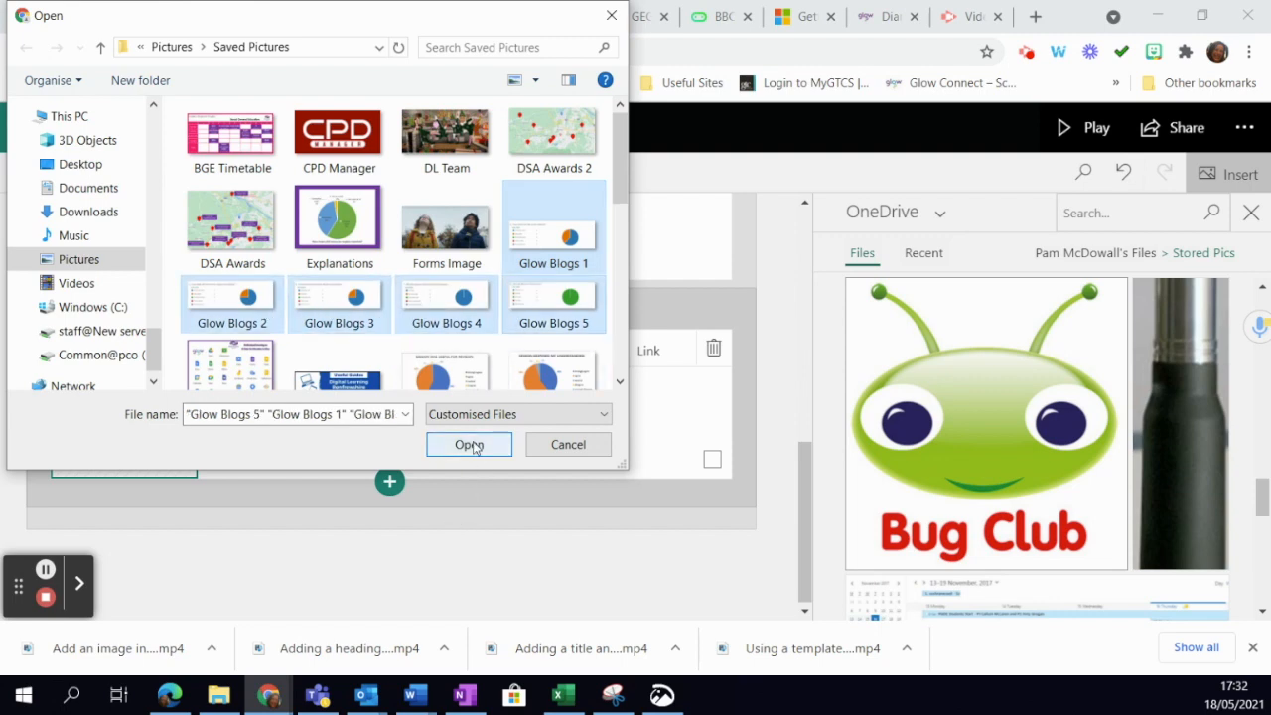
pyautogui.click(469, 444)
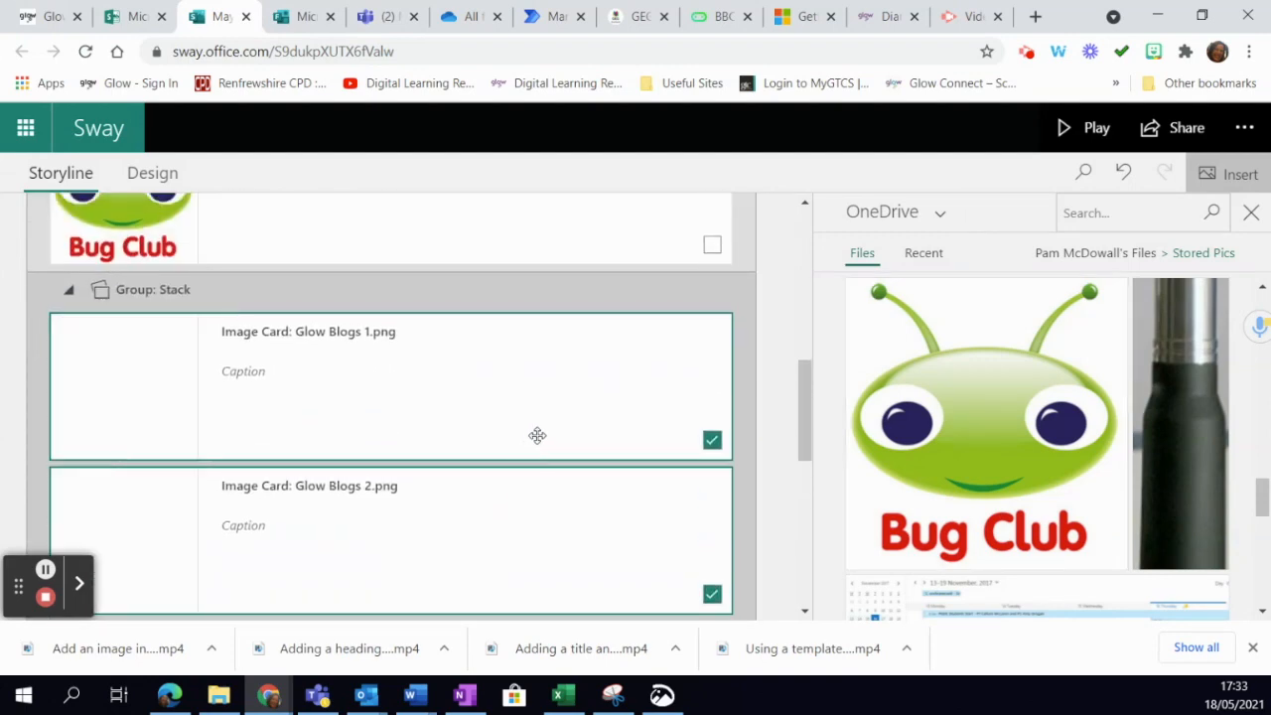
# Review the five Glow Blogs image cards and close the Insert pane
pyautogui.scroll(-3)
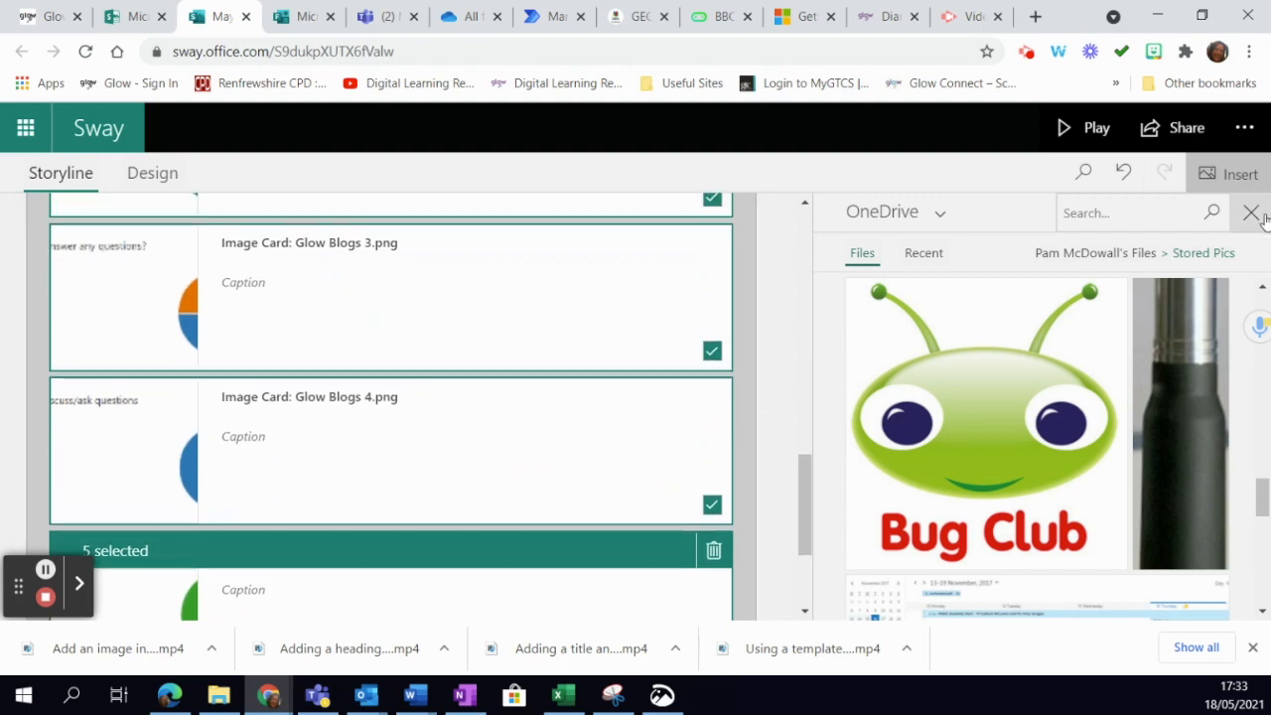
pyautogui.click(1252, 212)
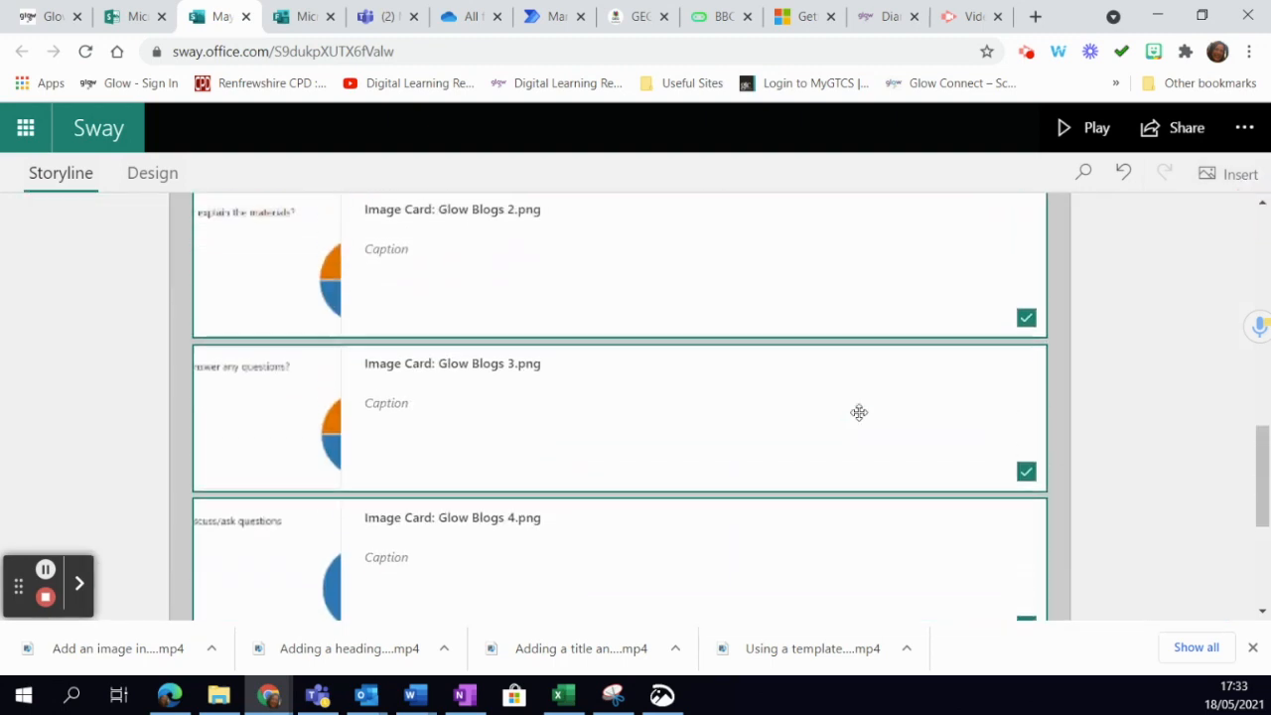